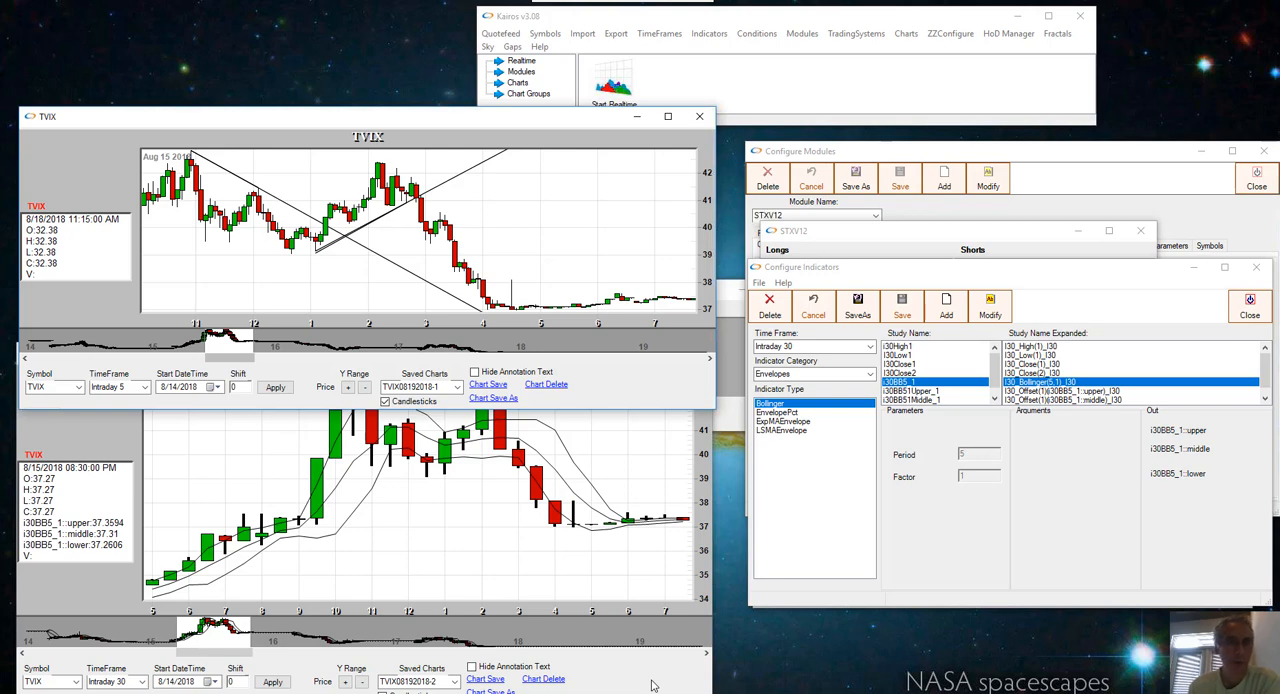
pyautogui.moveTo(635, 393)
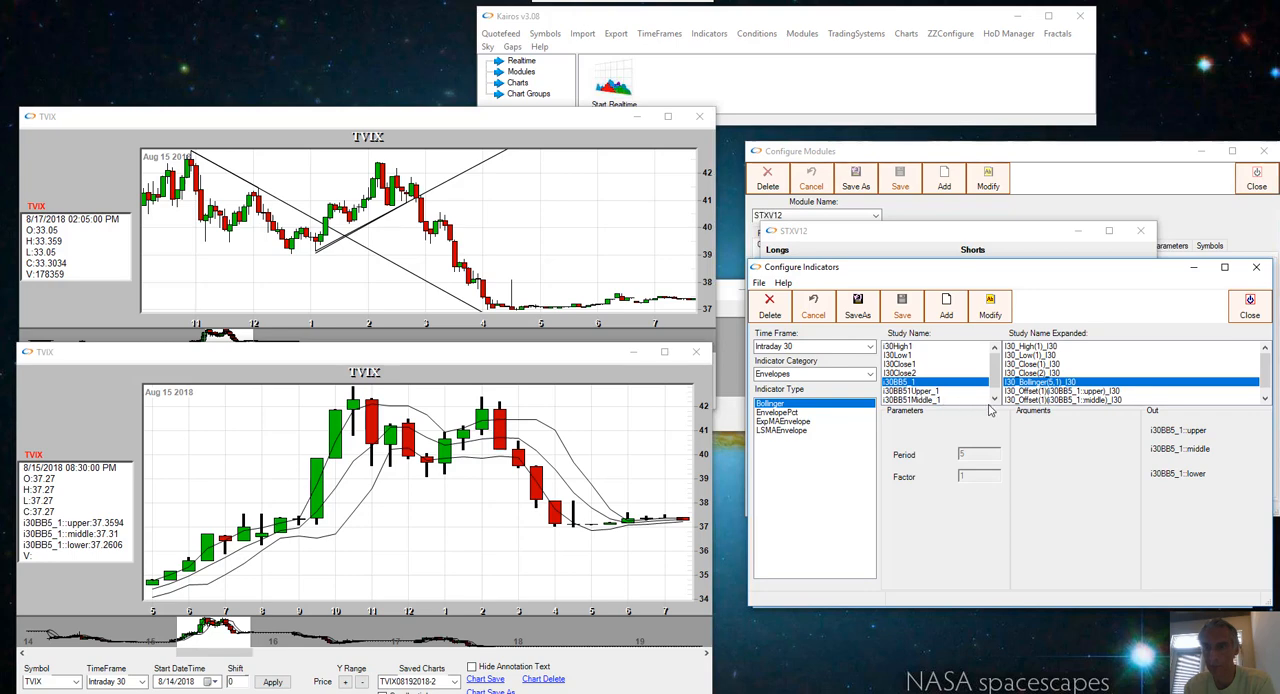
pyautogui.moveTo(990, 410)
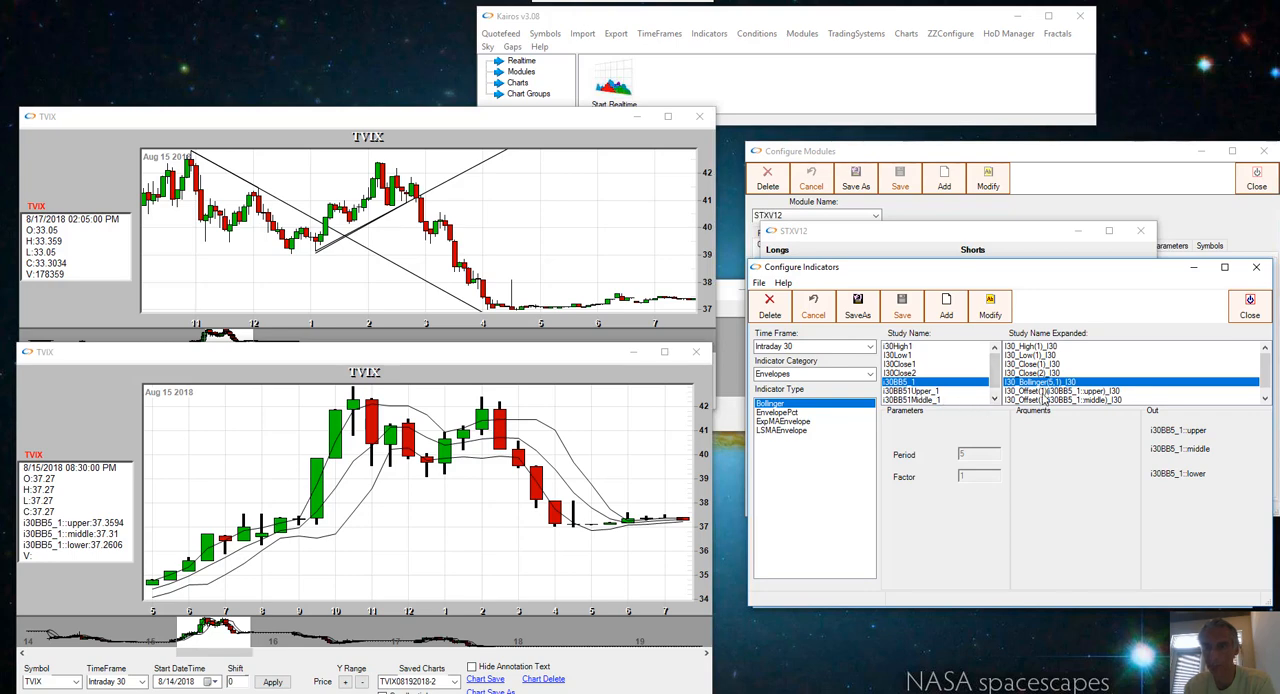
pyautogui.moveTo(1044, 400)
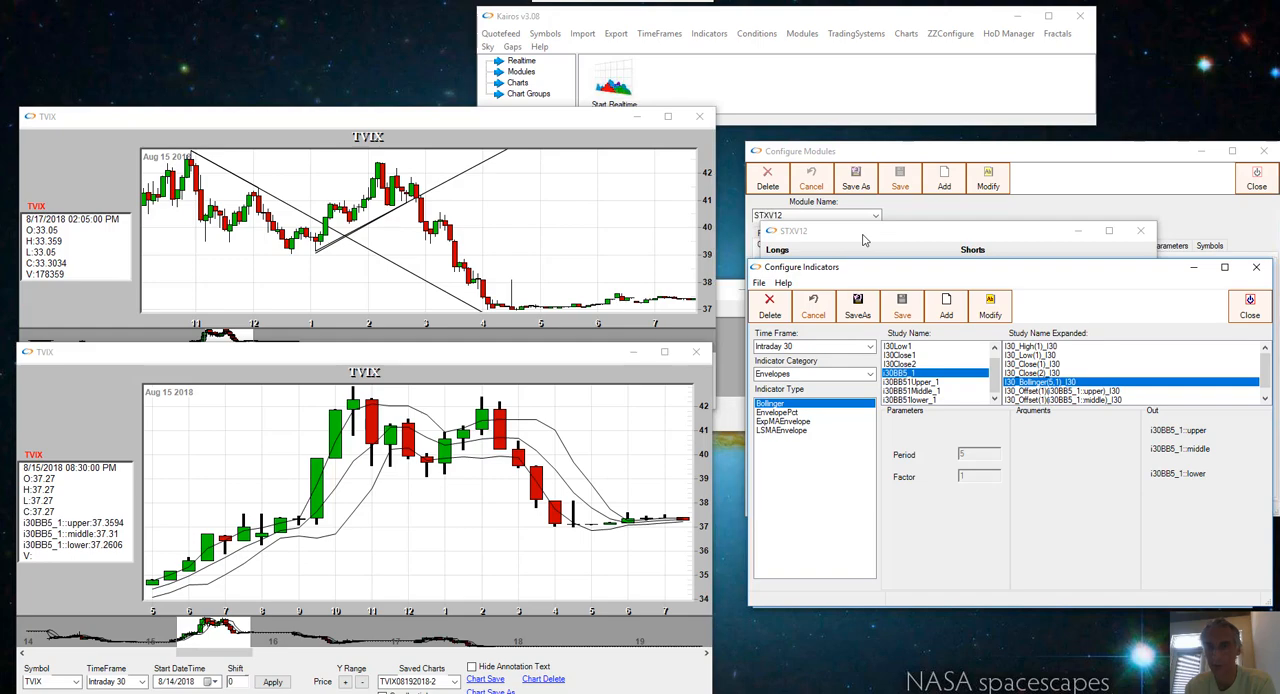
pyautogui.moveTo(967, 217)
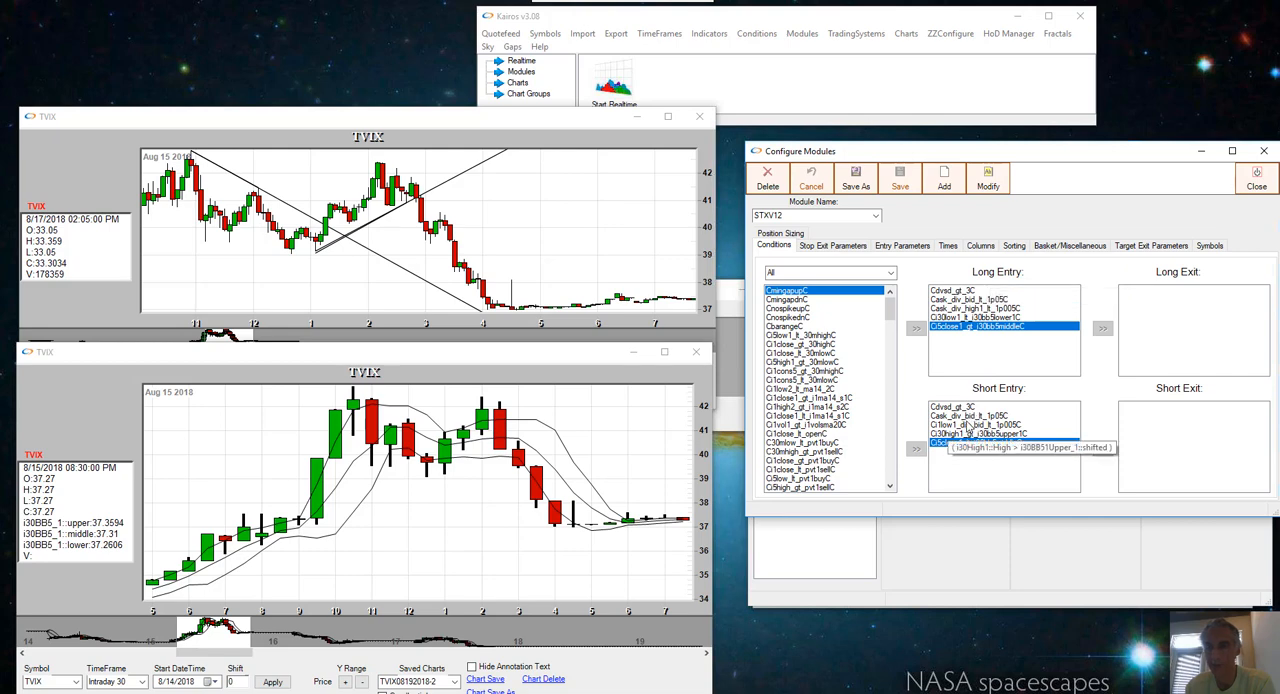
pyautogui.click(1000, 291)
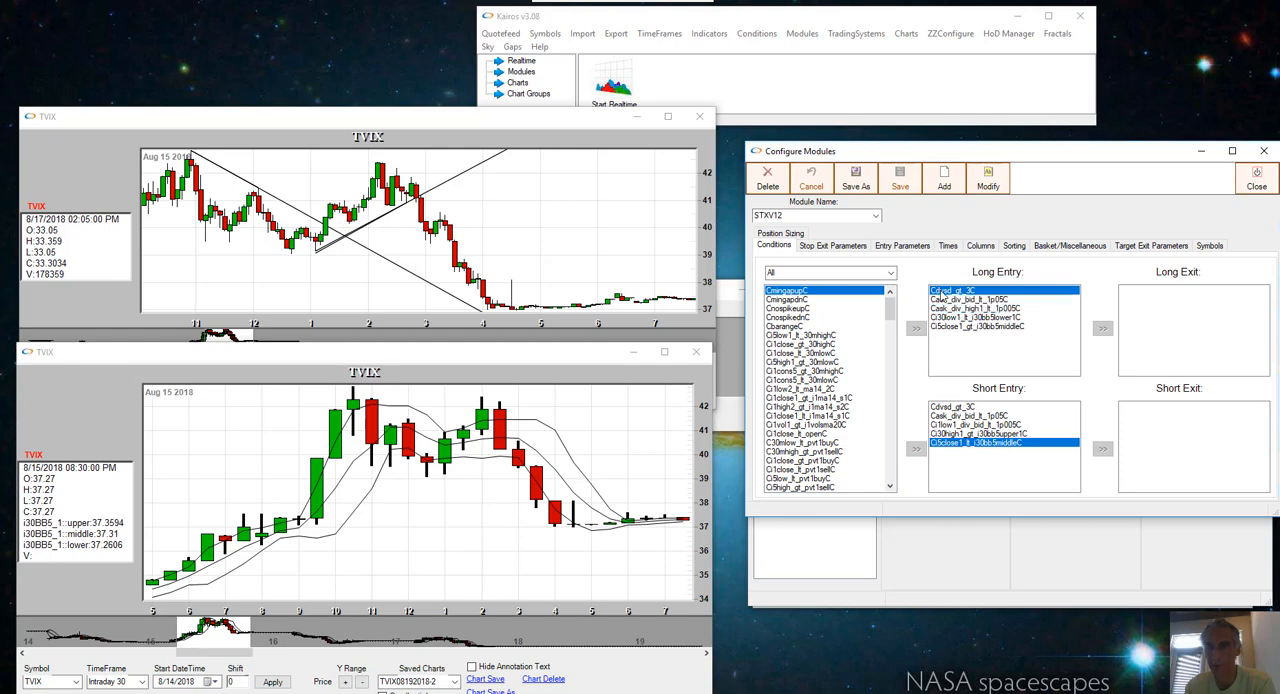
pyautogui.click(967, 299)
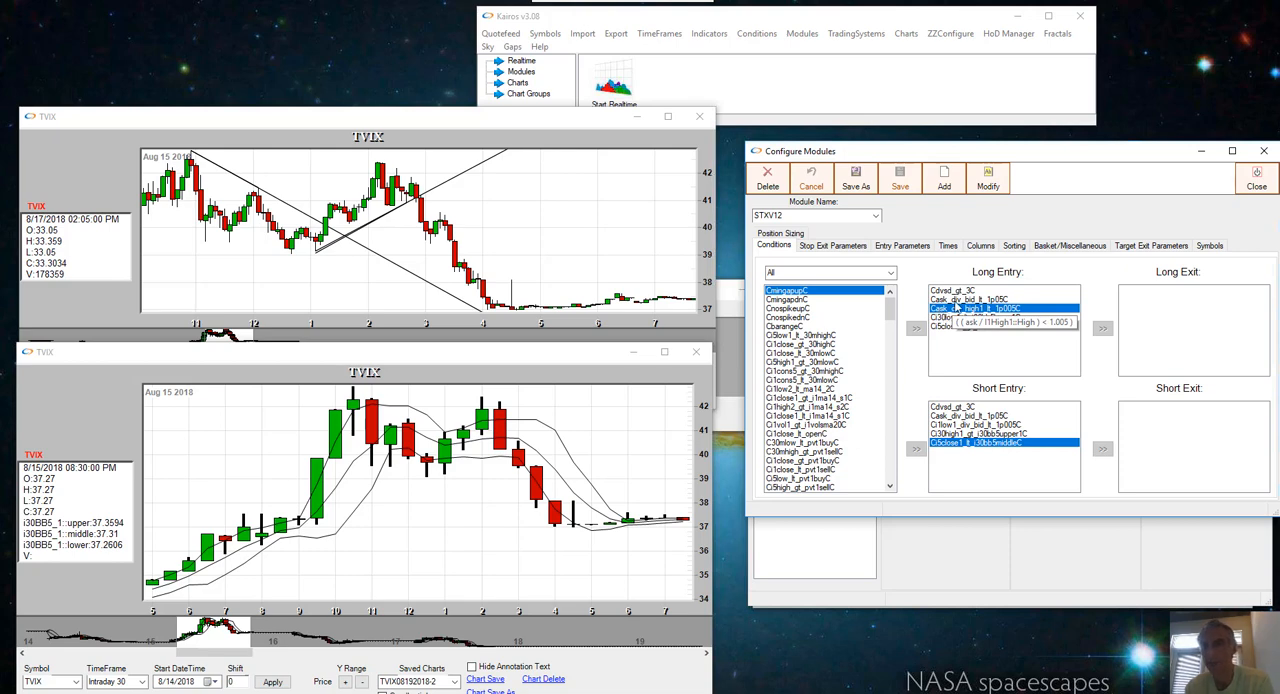
pyautogui.click(1000, 317)
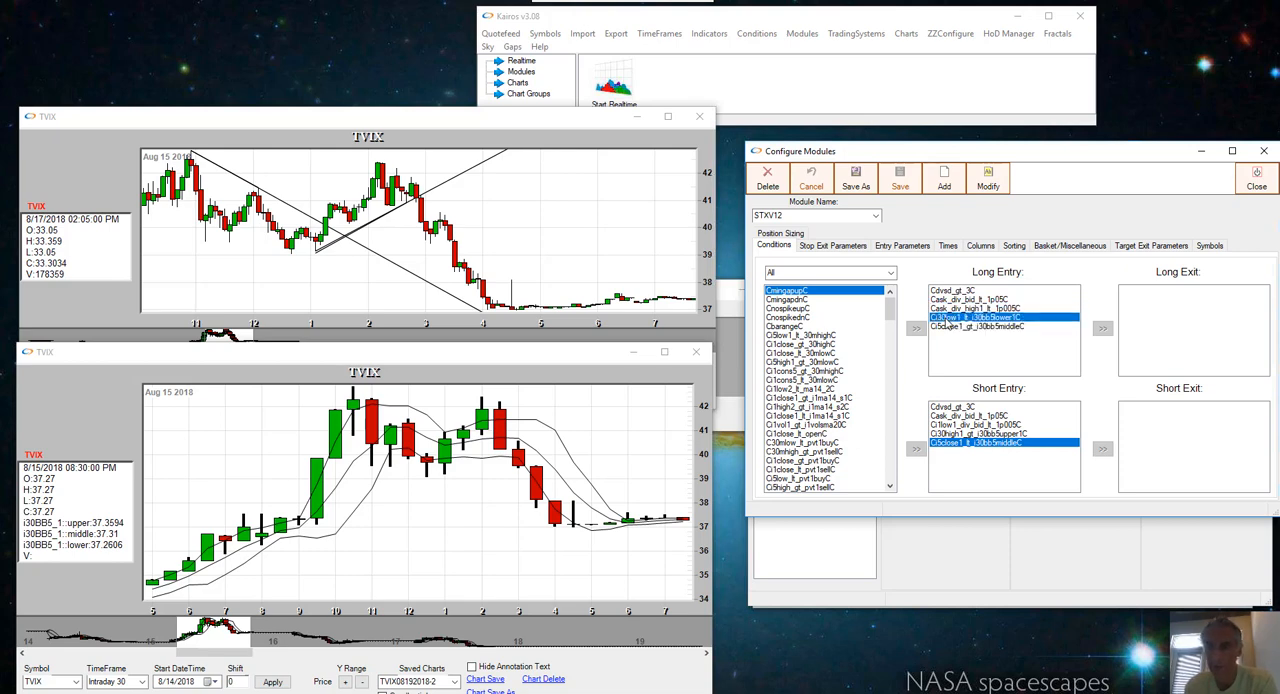
# Step: Edit C30low1_lt_i30bb5lower1C from Long Entry and view the close-above-middle-band condition details
pyautogui.rightClick(977, 318)
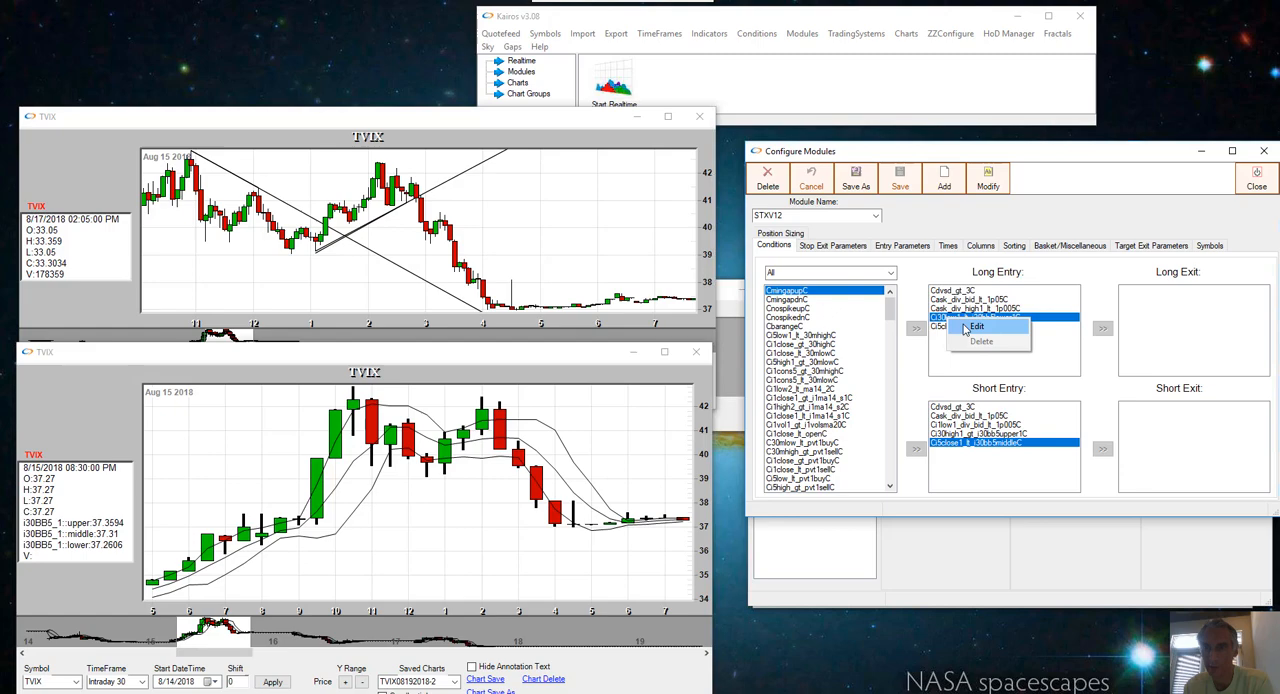
pyautogui.click(976, 327)
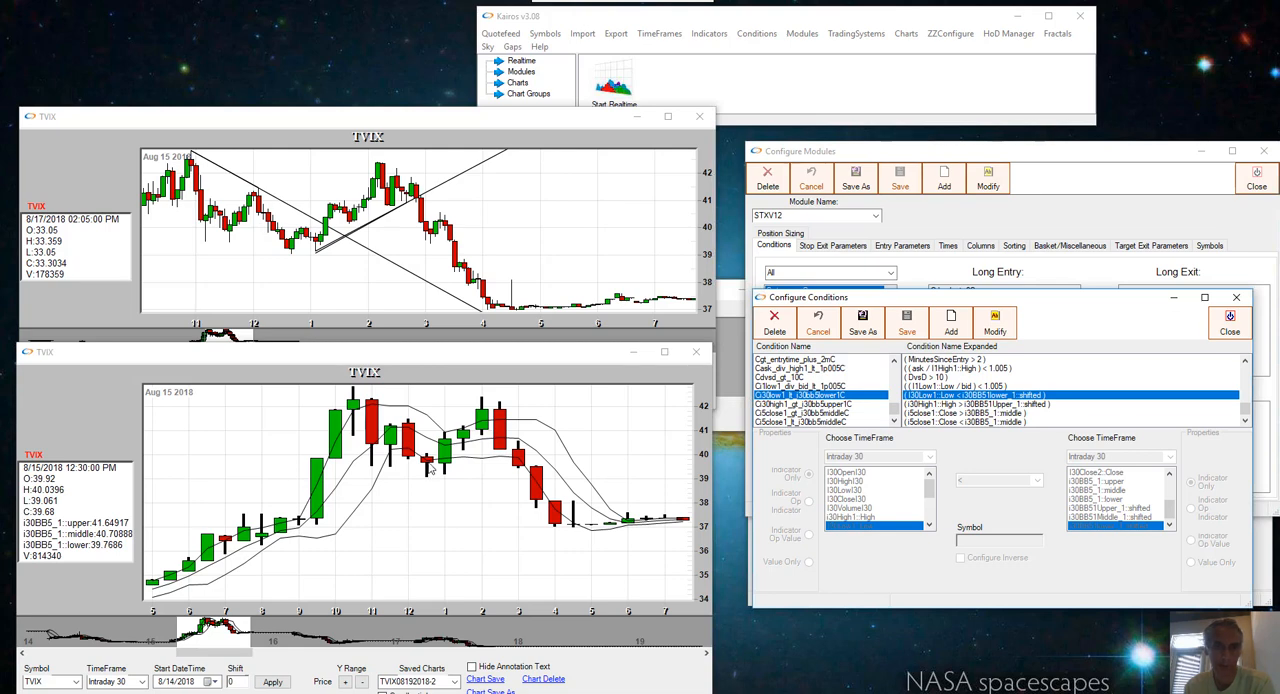
pyautogui.moveTo(429, 468)
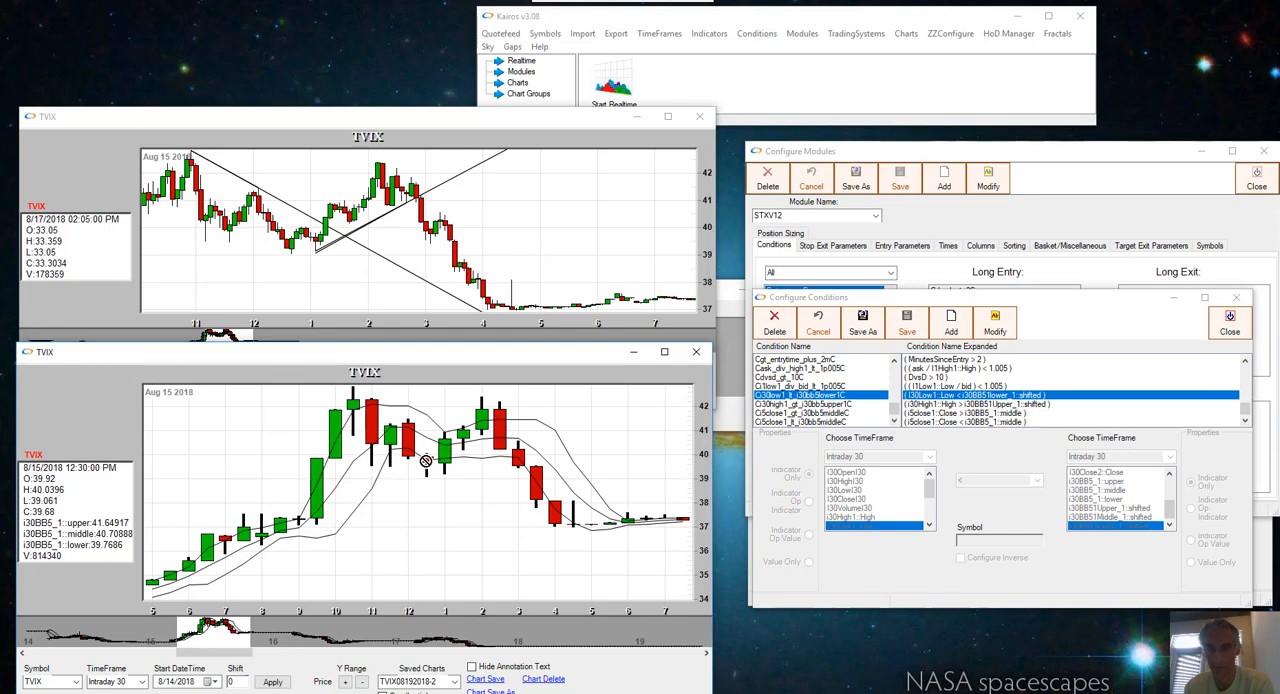
pyautogui.click(1229, 323)
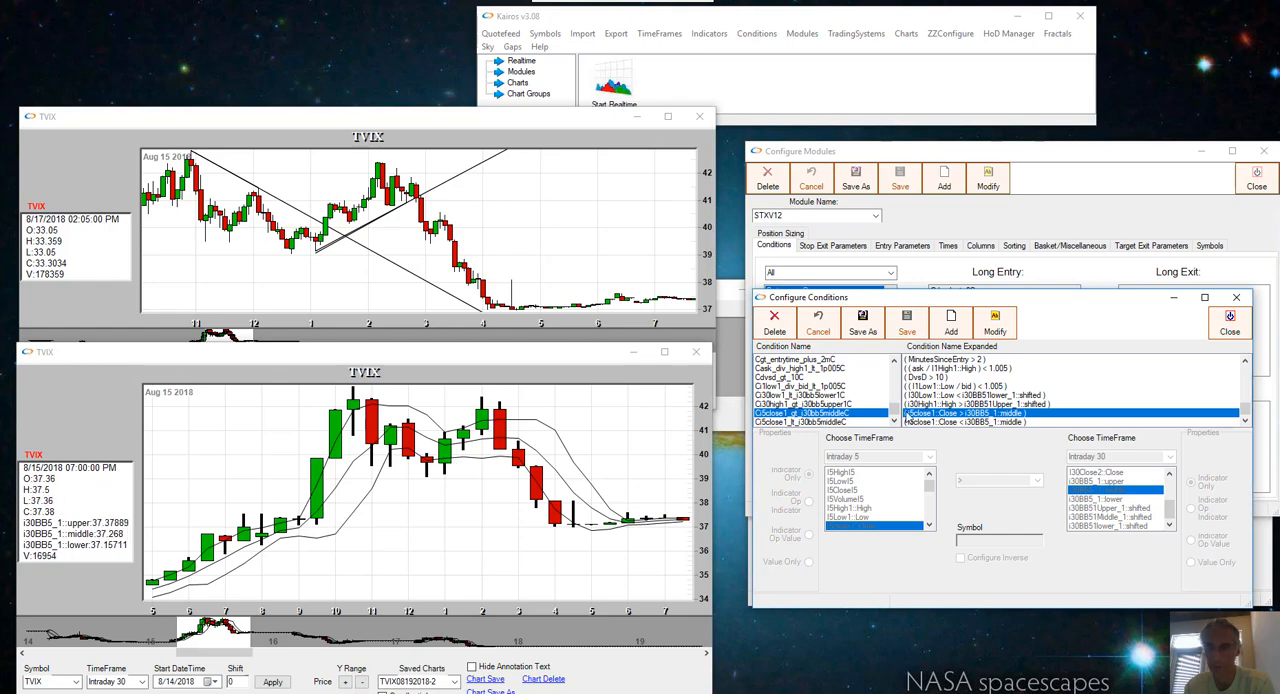
pyautogui.moveTo(985, 222)
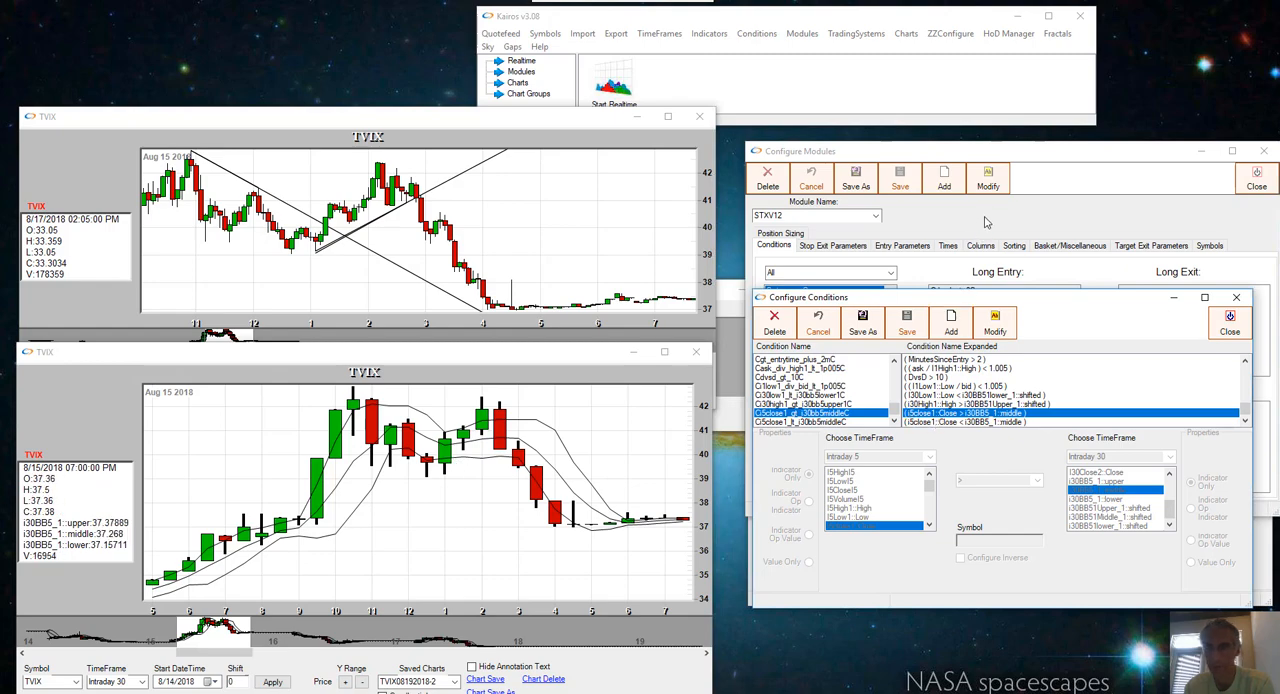
# Step: Edit the short entry's C5close1_lt_i30bb5middleC condition to review its rule
pyautogui.rightClick(960, 433)
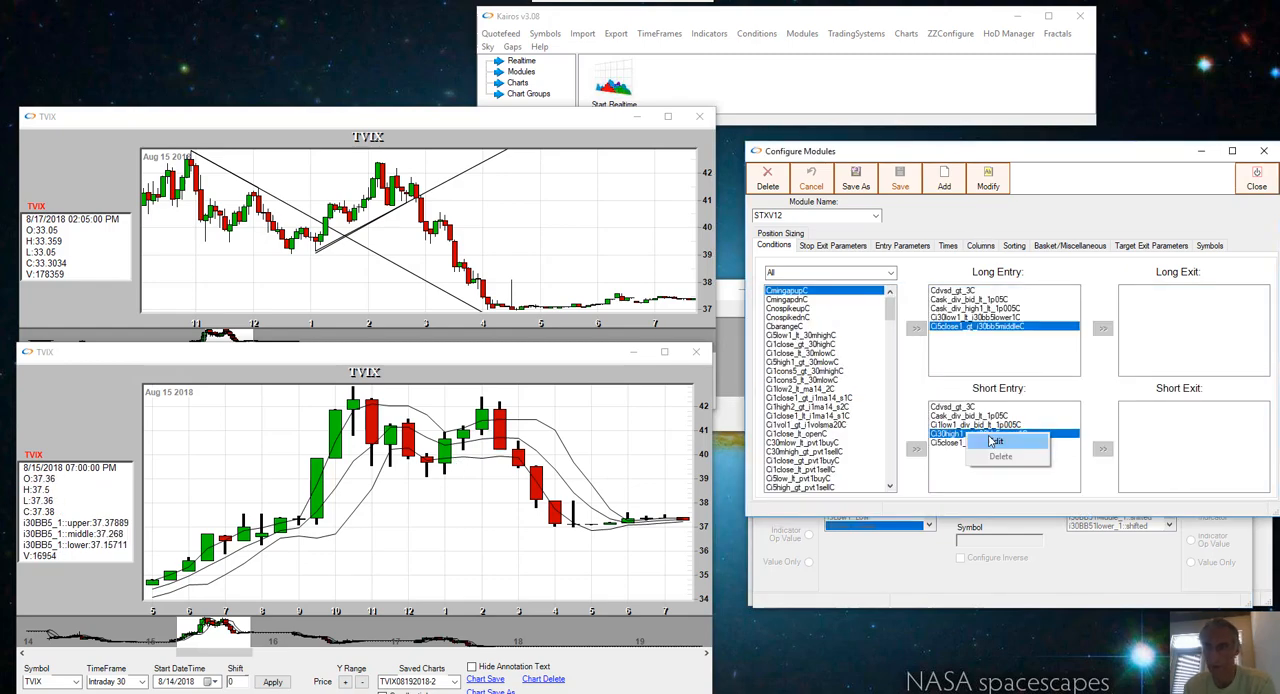
pyautogui.click(997, 441)
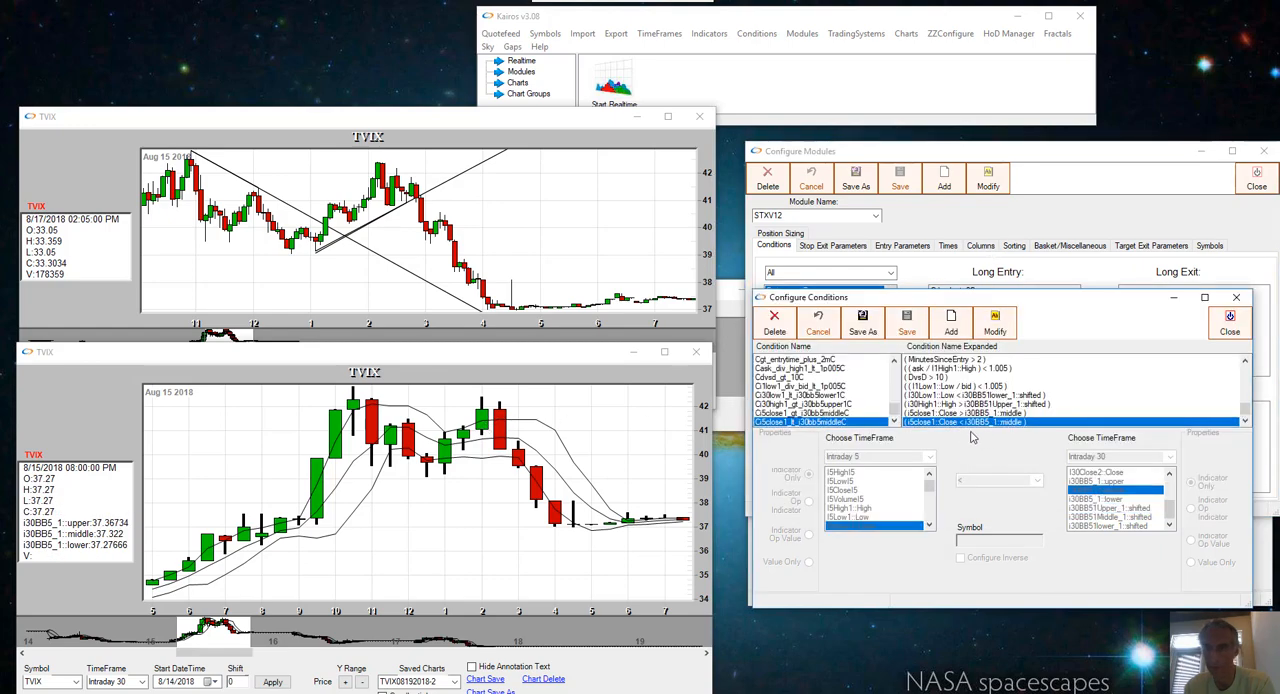
pyautogui.moveTo(925, 432)
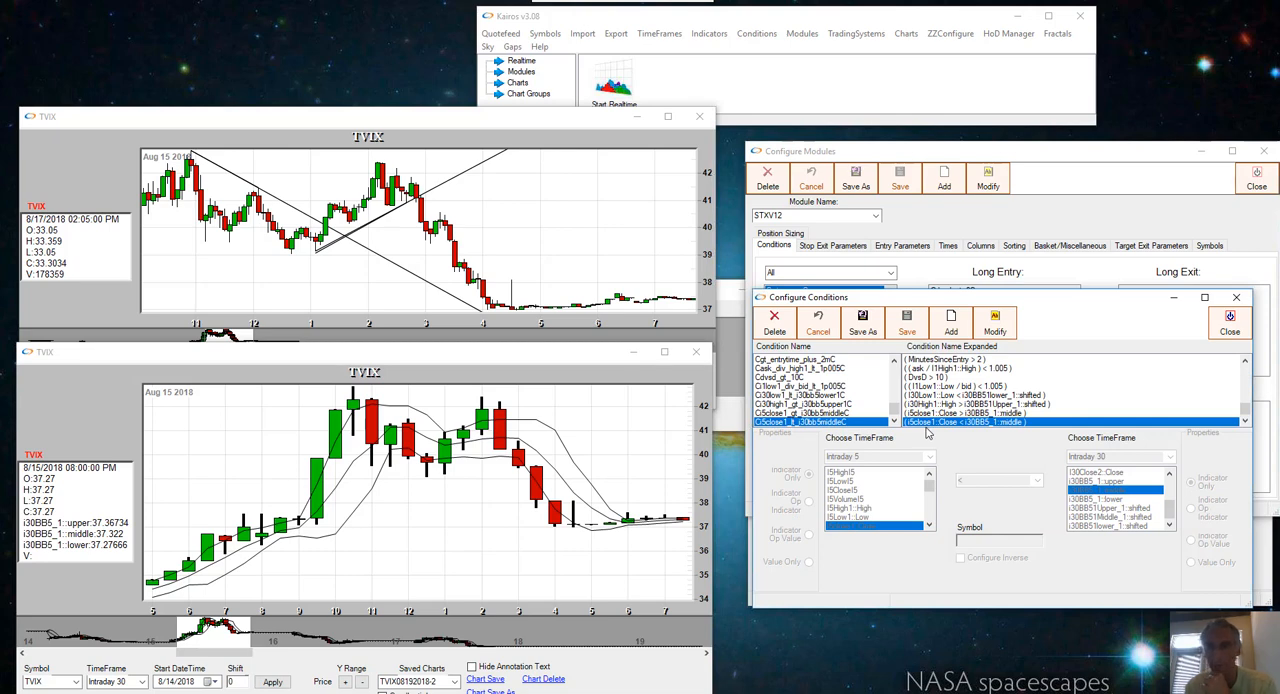
pyautogui.moveTo(955, 432)
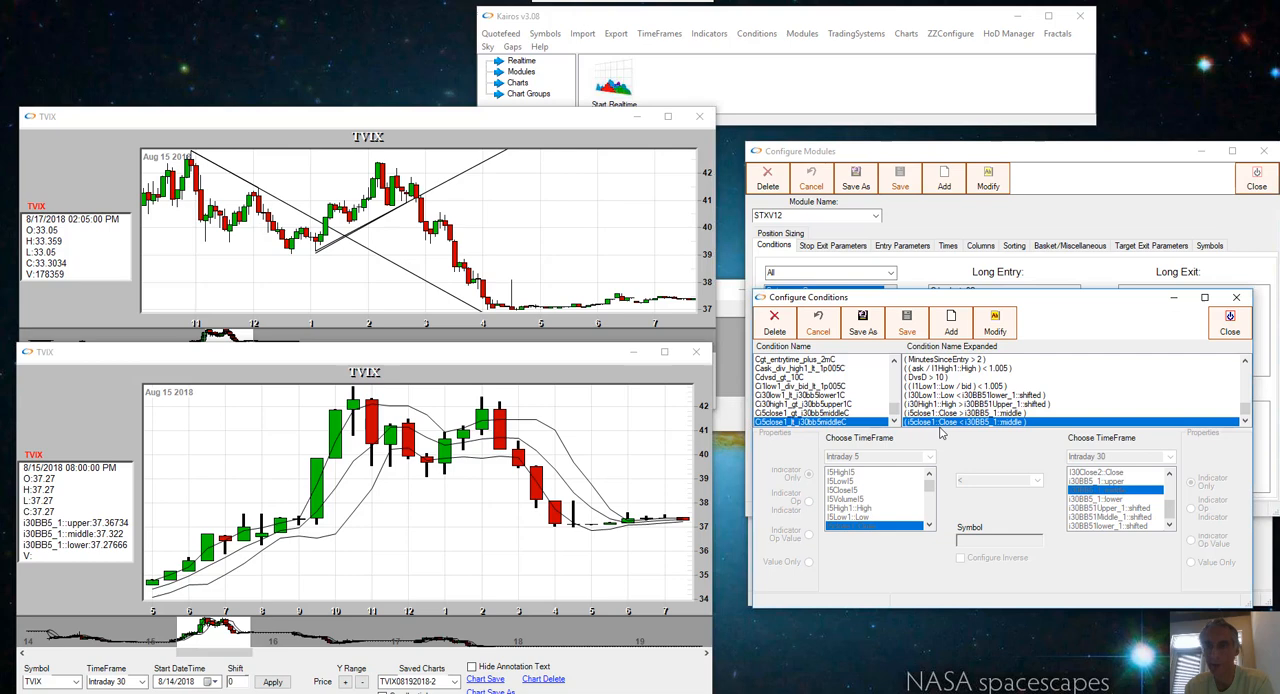
pyautogui.moveTo(980, 428)
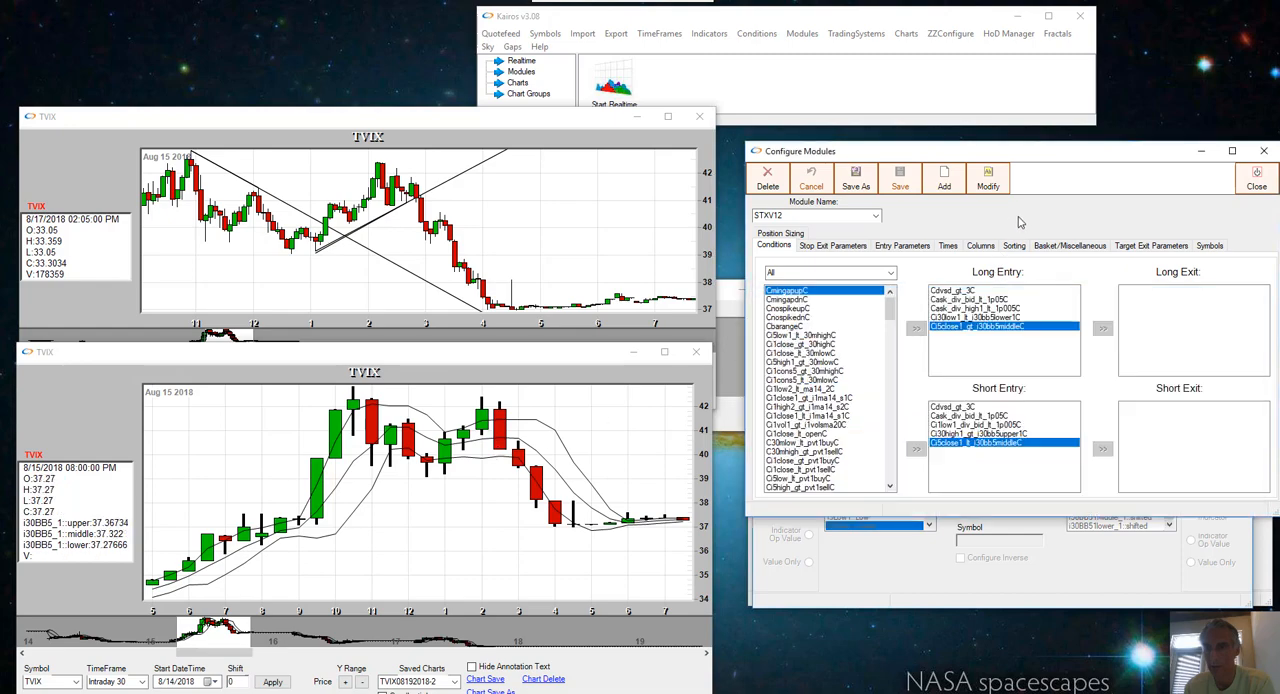
pyautogui.moveTo(1022, 296)
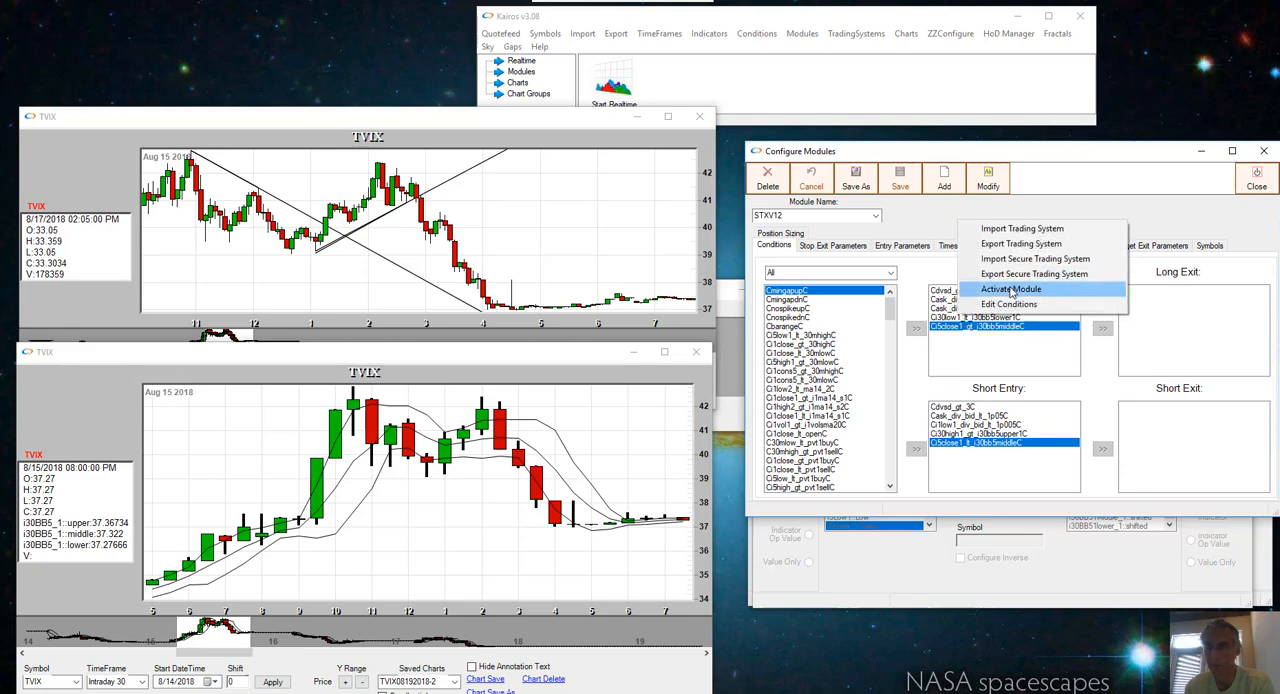
# Step: Activate the STXV12 module from the Configure Modules options
pyautogui.click(1011, 289)
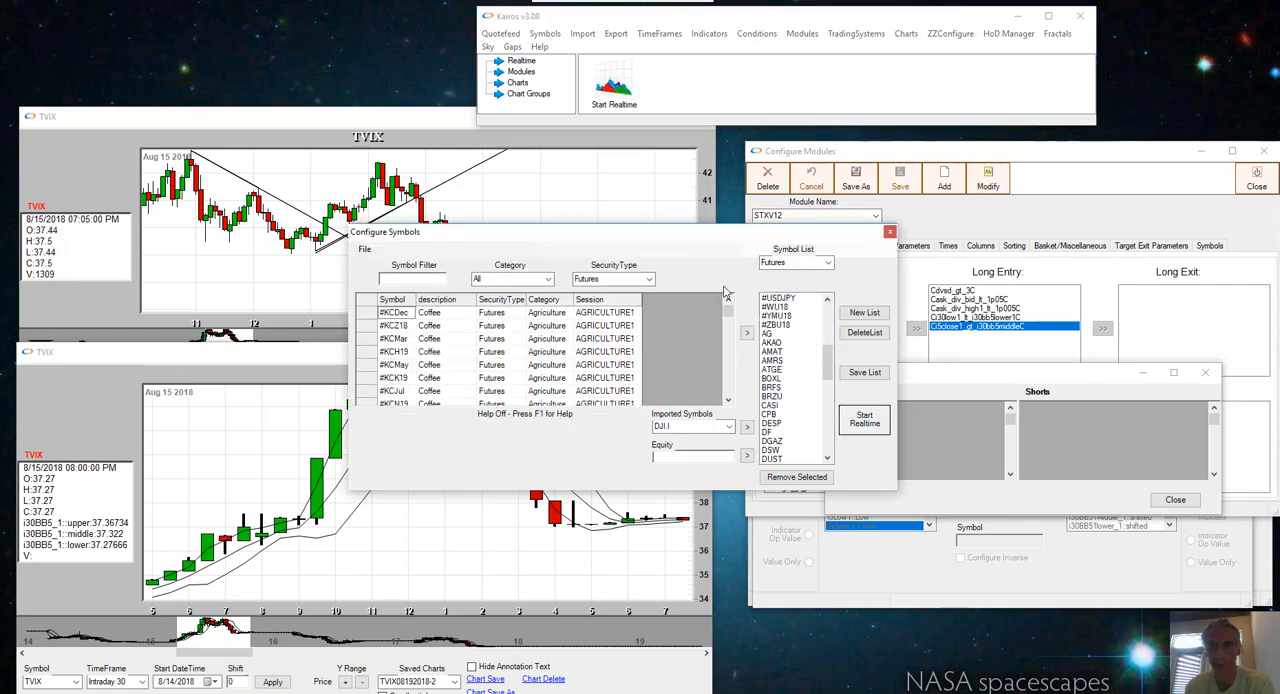
pyautogui.scroll(-3)
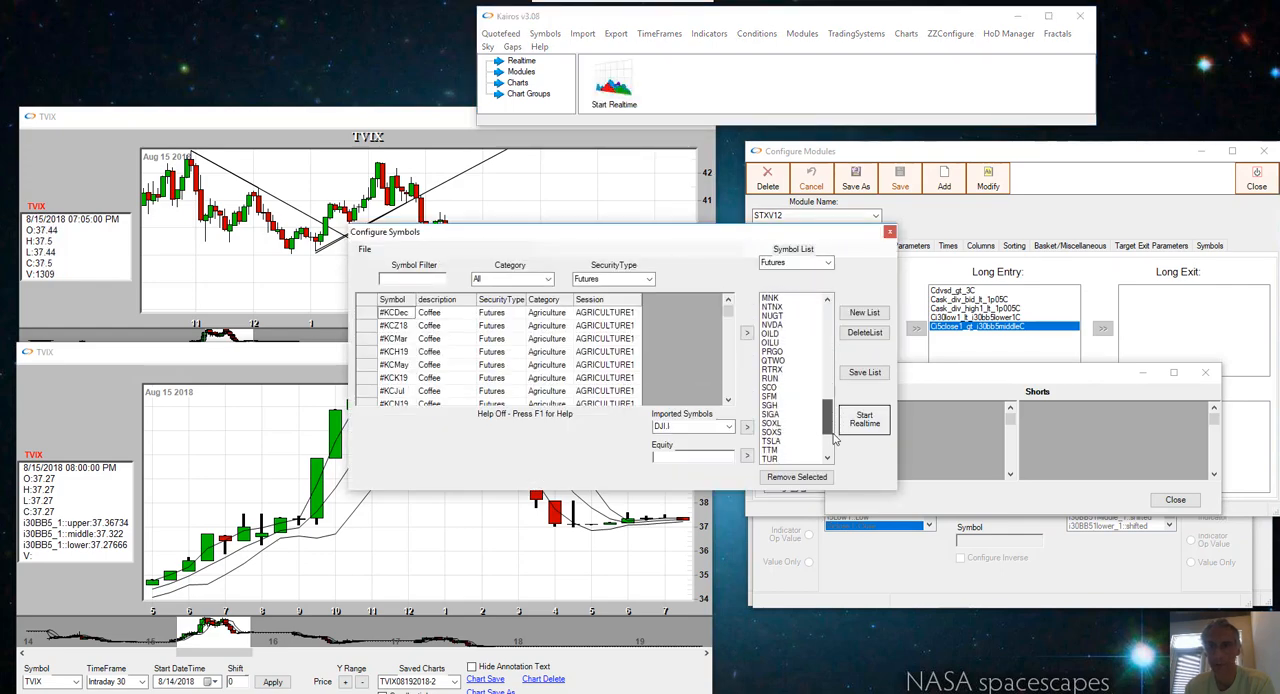
pyautogui.scroll(3)
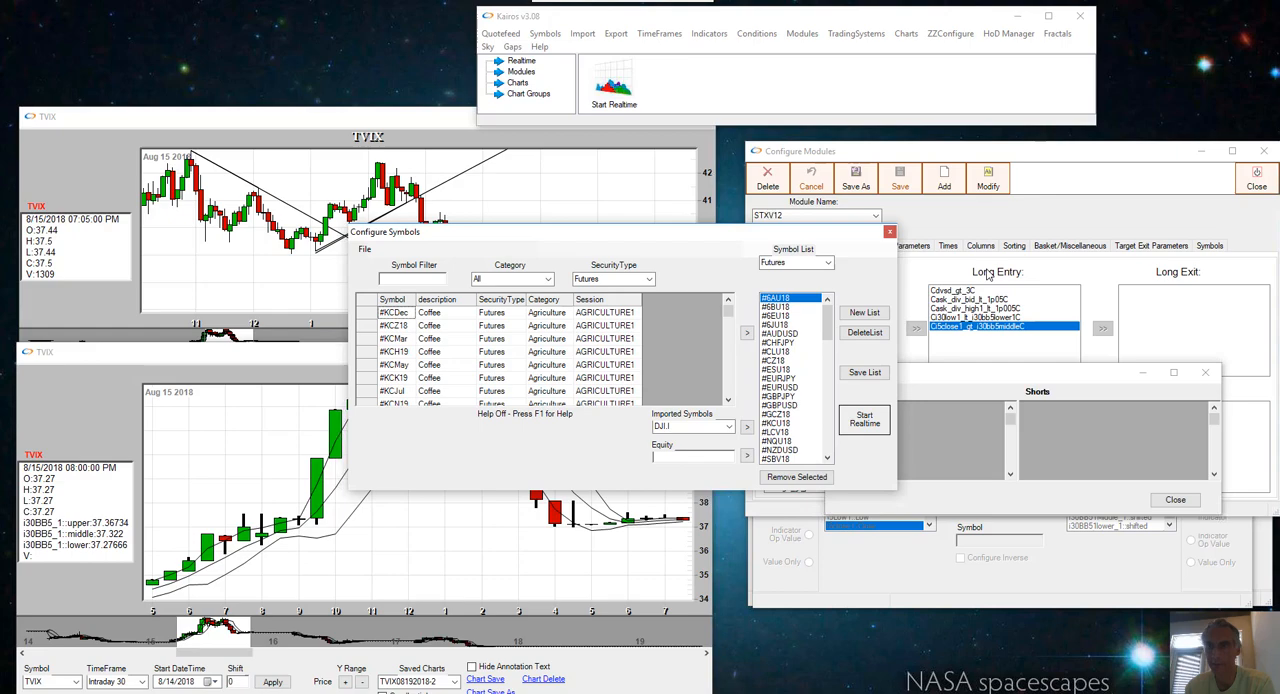
pyautogui.moveTo(1005, 361)
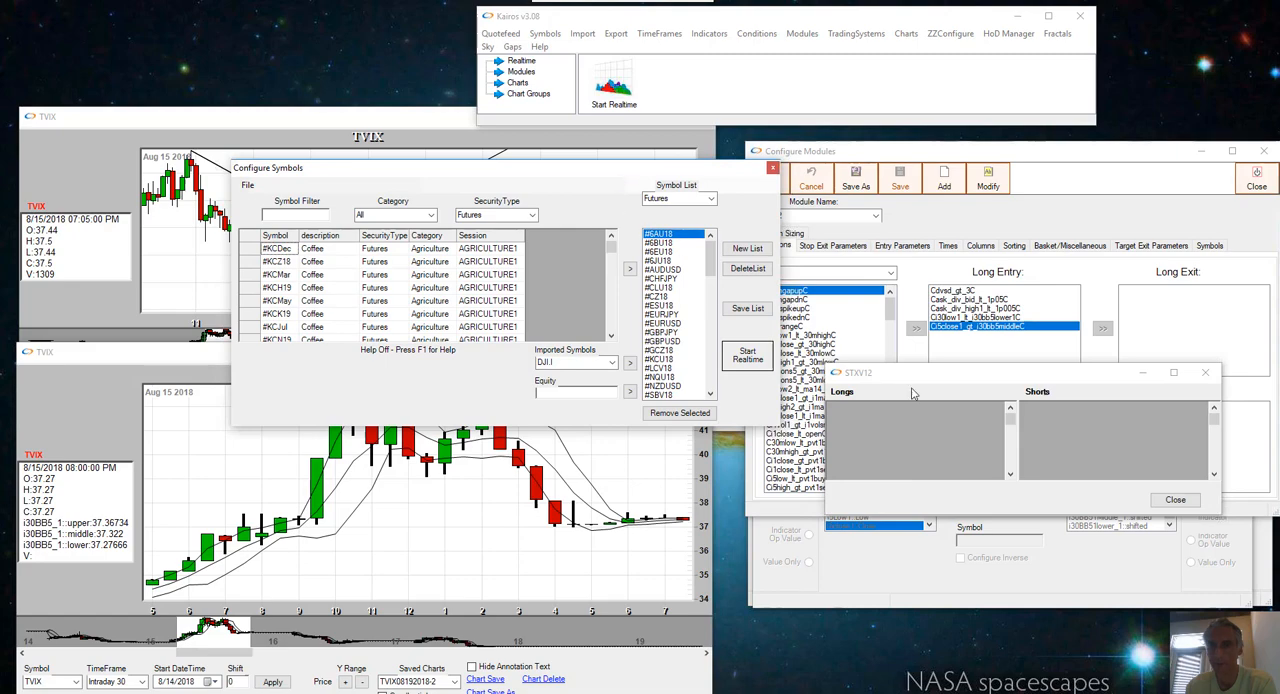
pyautogui.moveTo(198, 362)
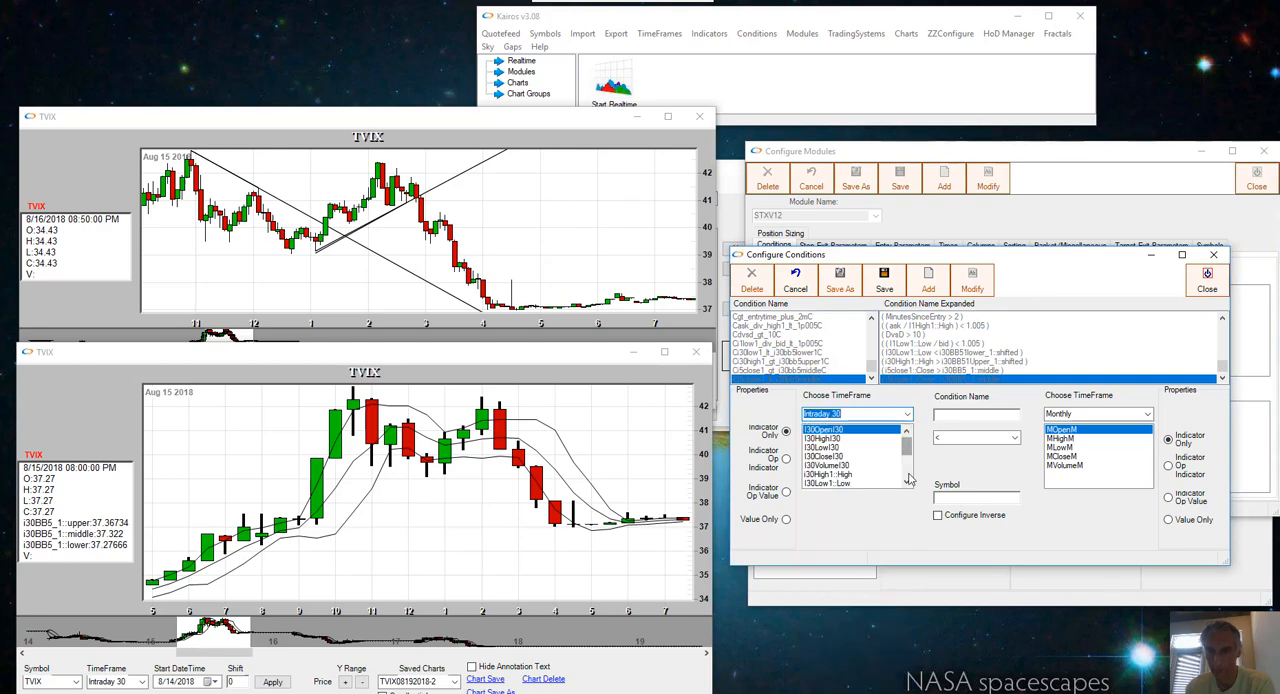
# Step: Build an Indicator Op Indicator condition: i30BB5_1::upper '/' i30BB5_1::lower
pyautogui.scroll(-3)
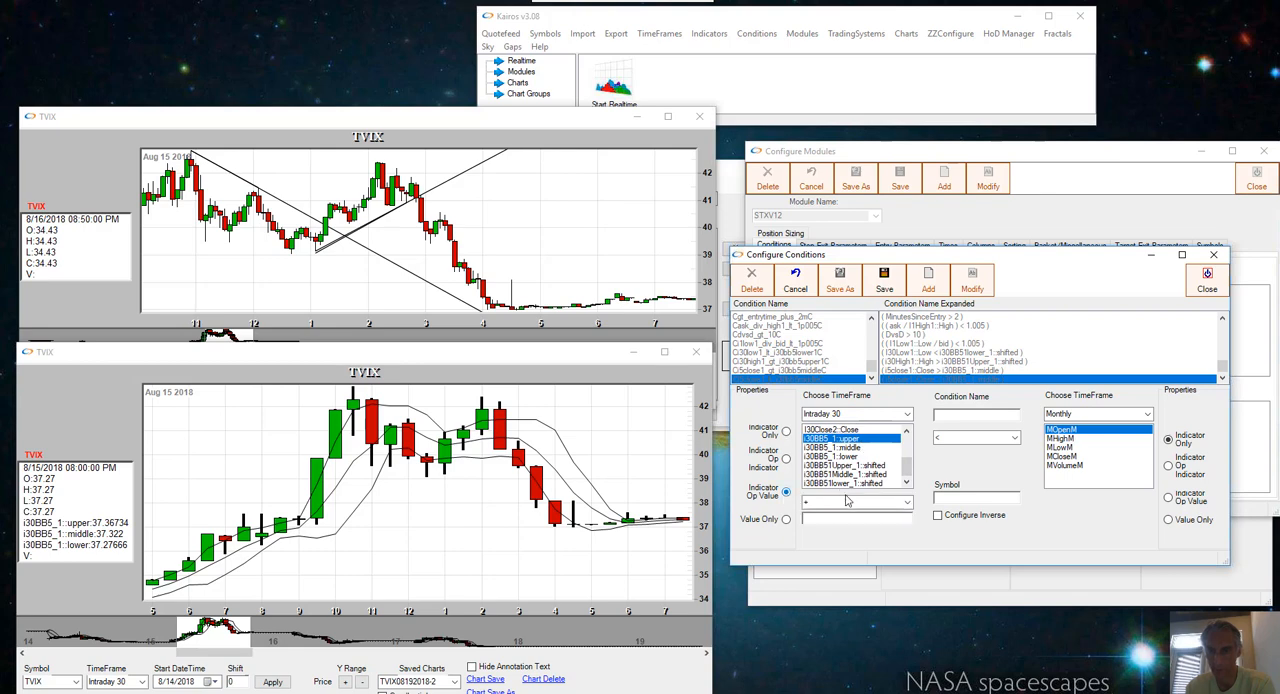
pyautogui.click(905, 502)
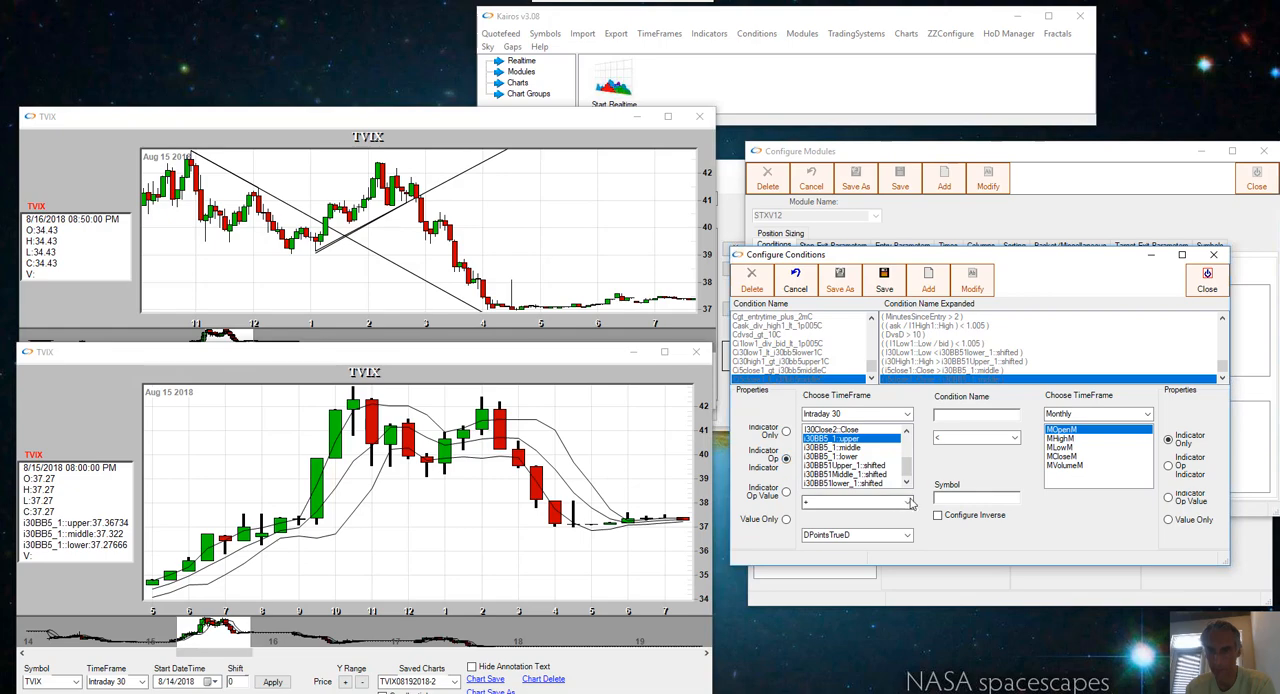
pyautogui.click(906, 502)
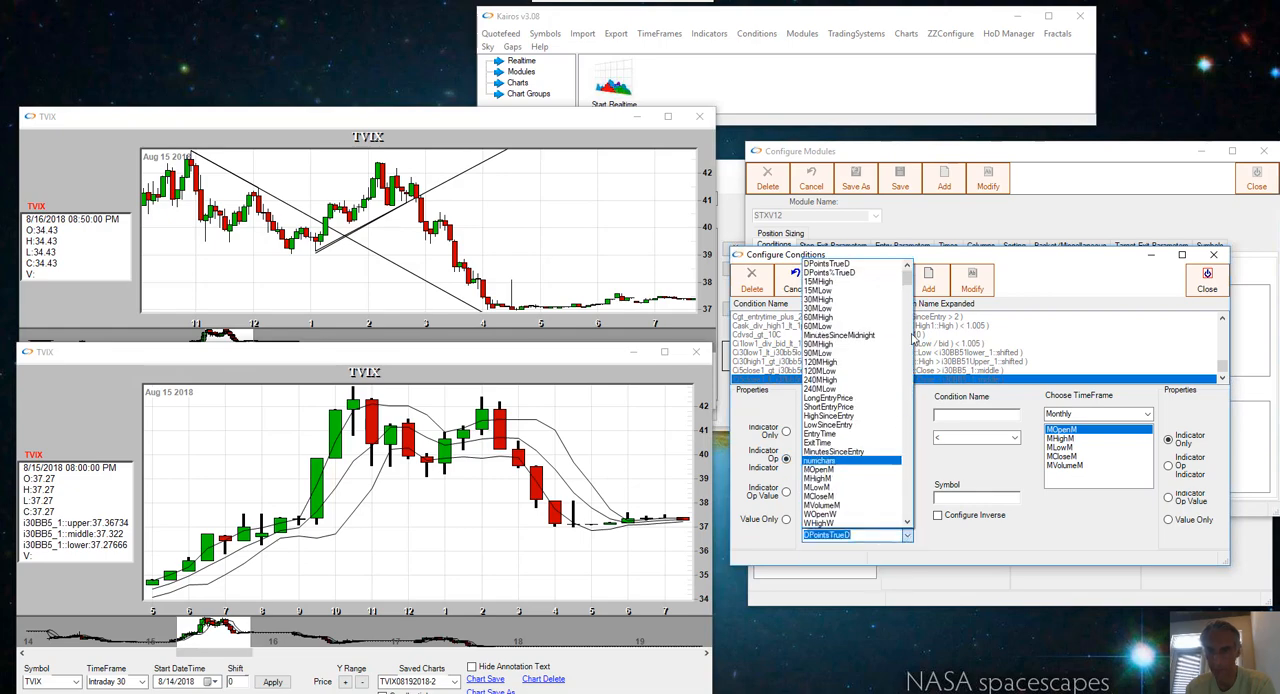
pyautogui.scroll(-3)
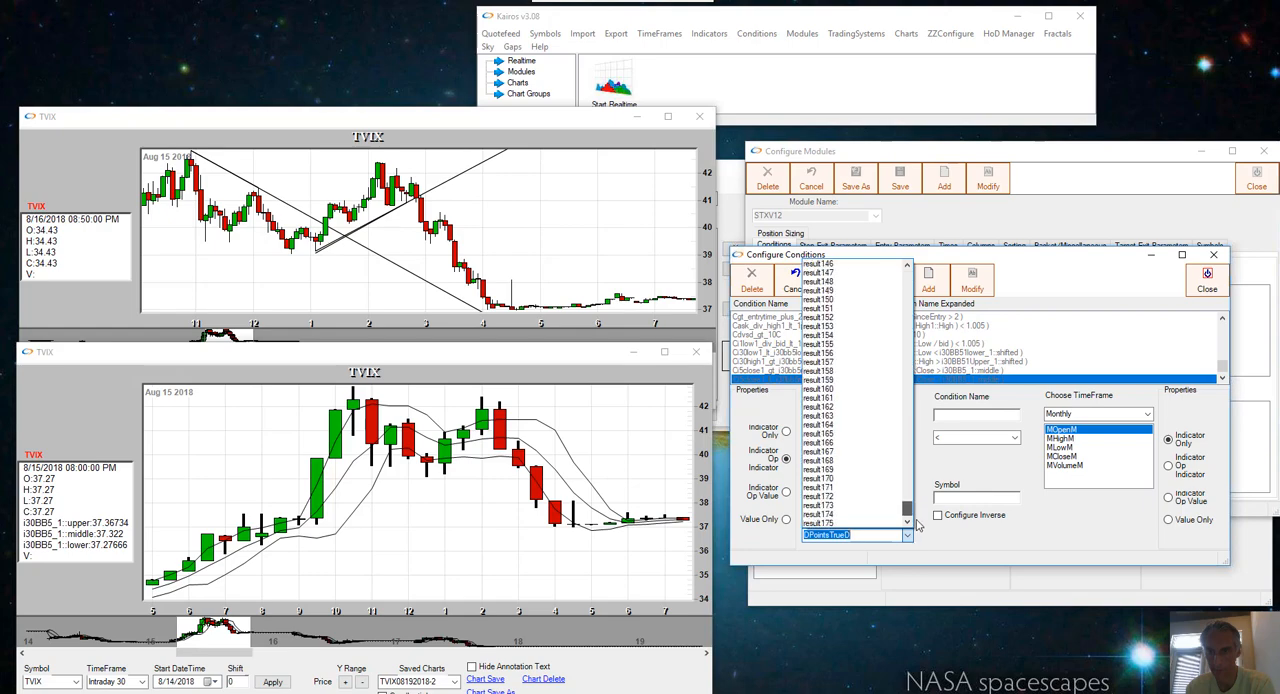
pyautogui.scroll(3)
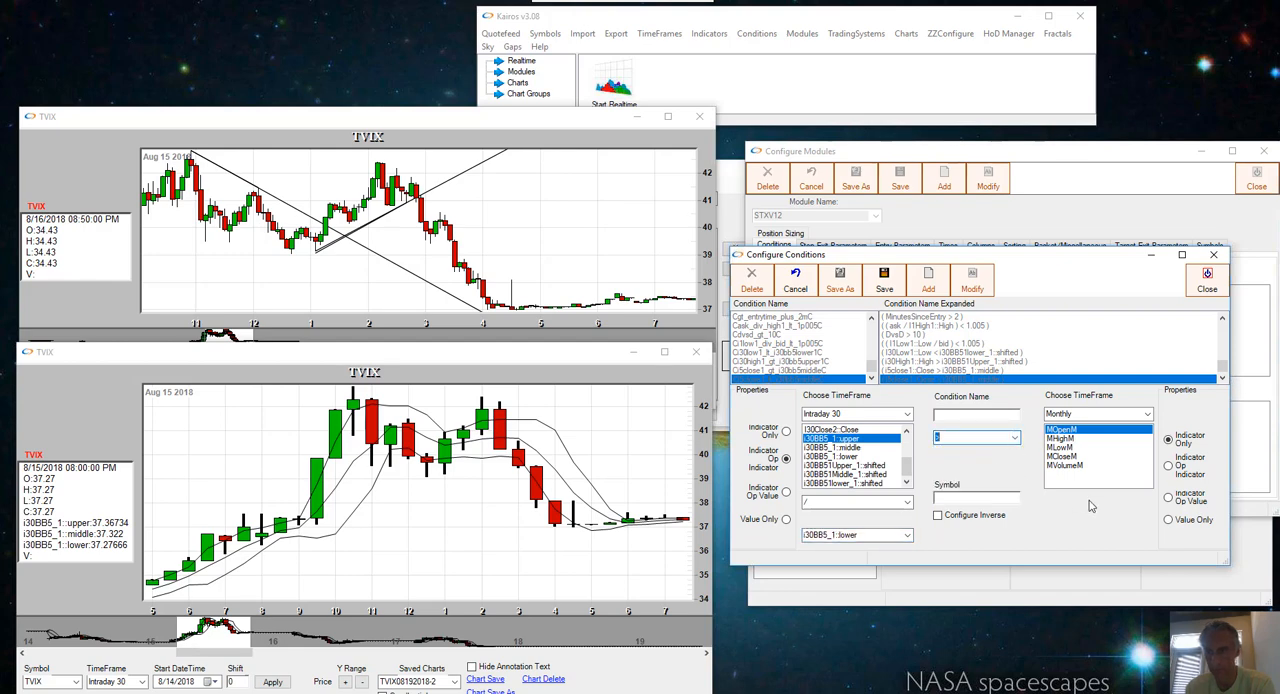
# Step: Compare the band ratio '>' value 1.02 and name the condition starting with i30BB5
pyautogui.click(1168, 519)
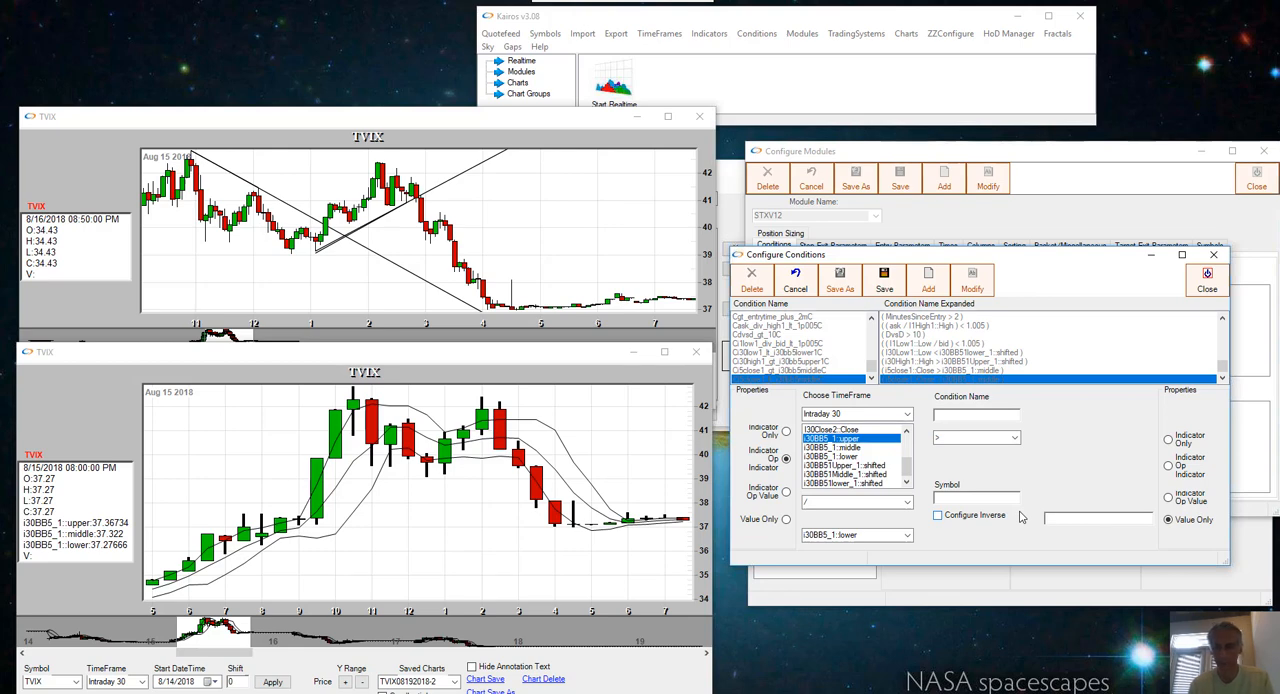
pyautogui.write('1.02')
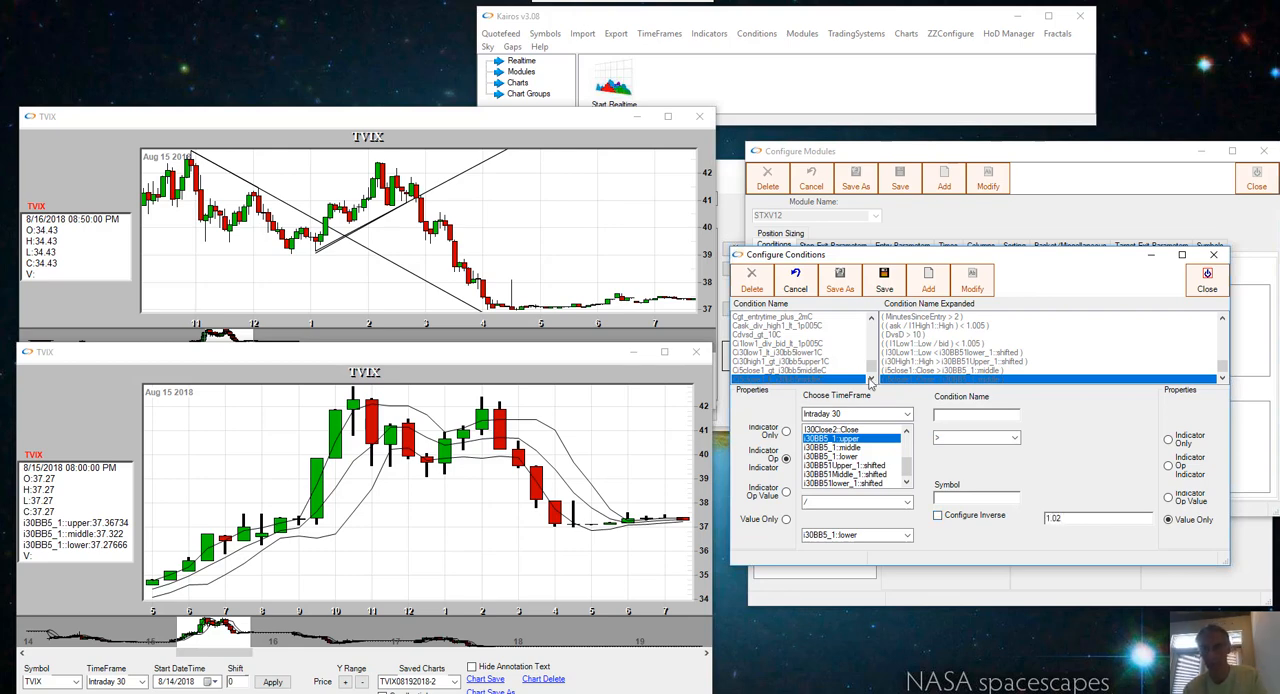
pyautogui.click(975, 414)
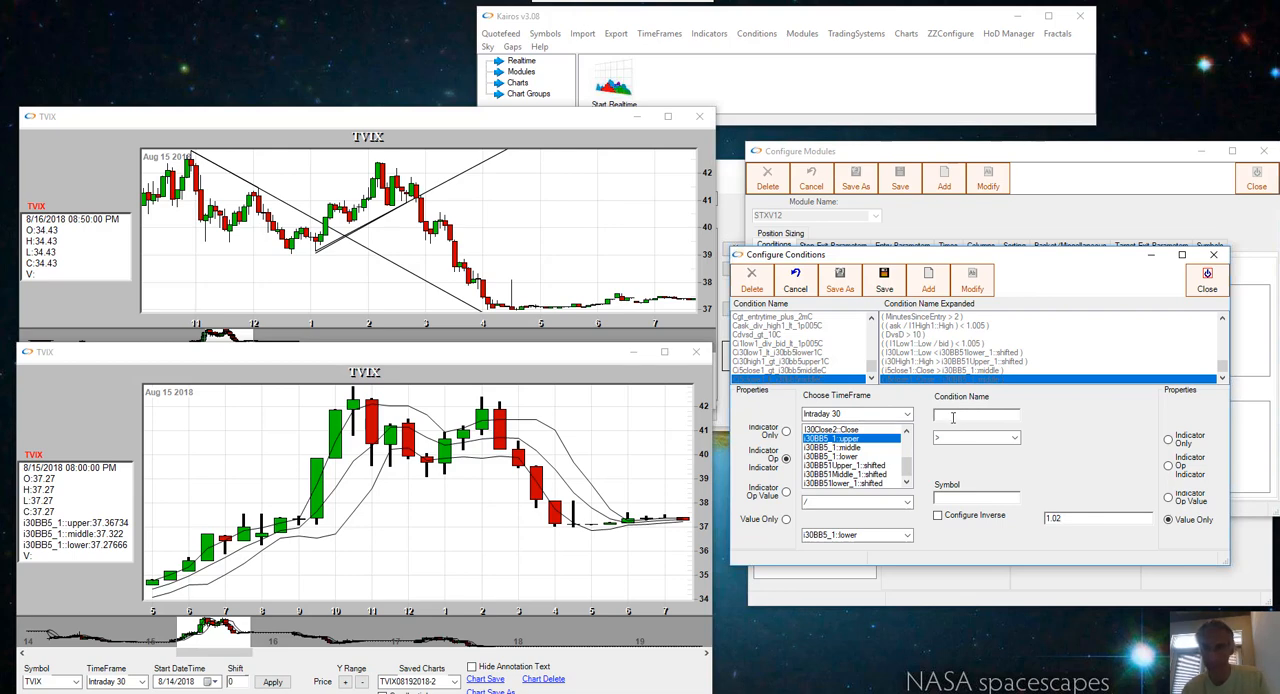
pyautogui.write('BB')
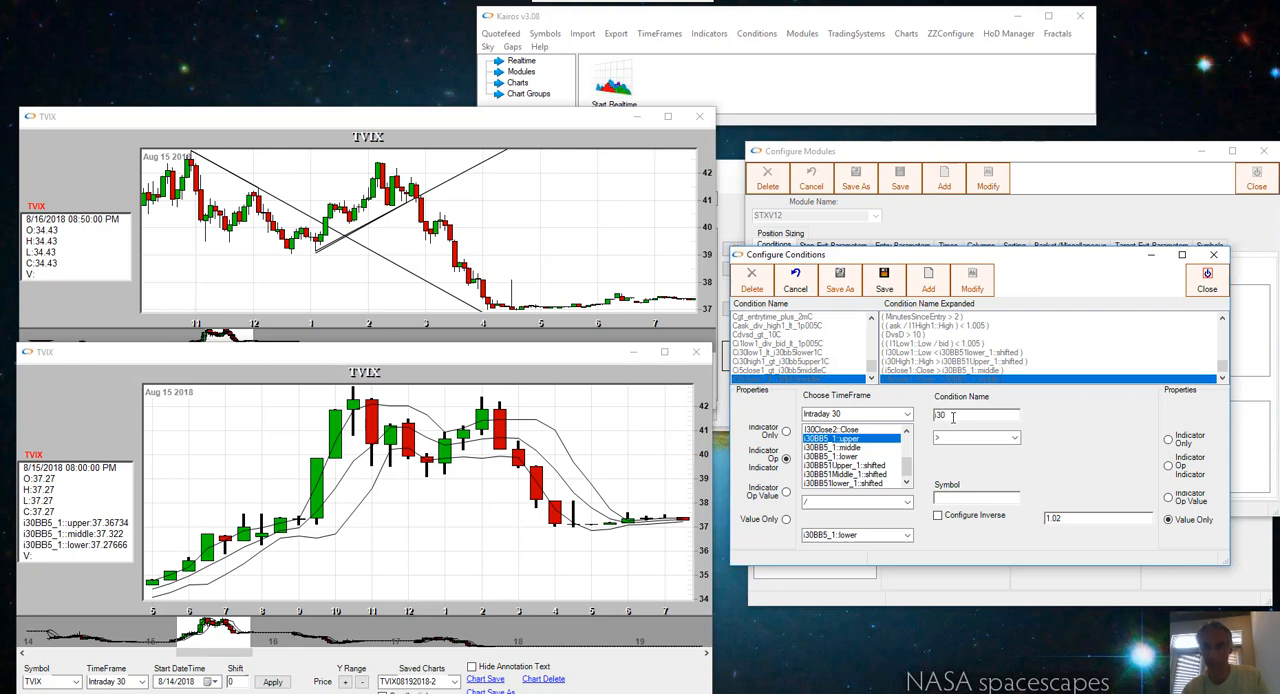
pyautogui.write('i30BB5')
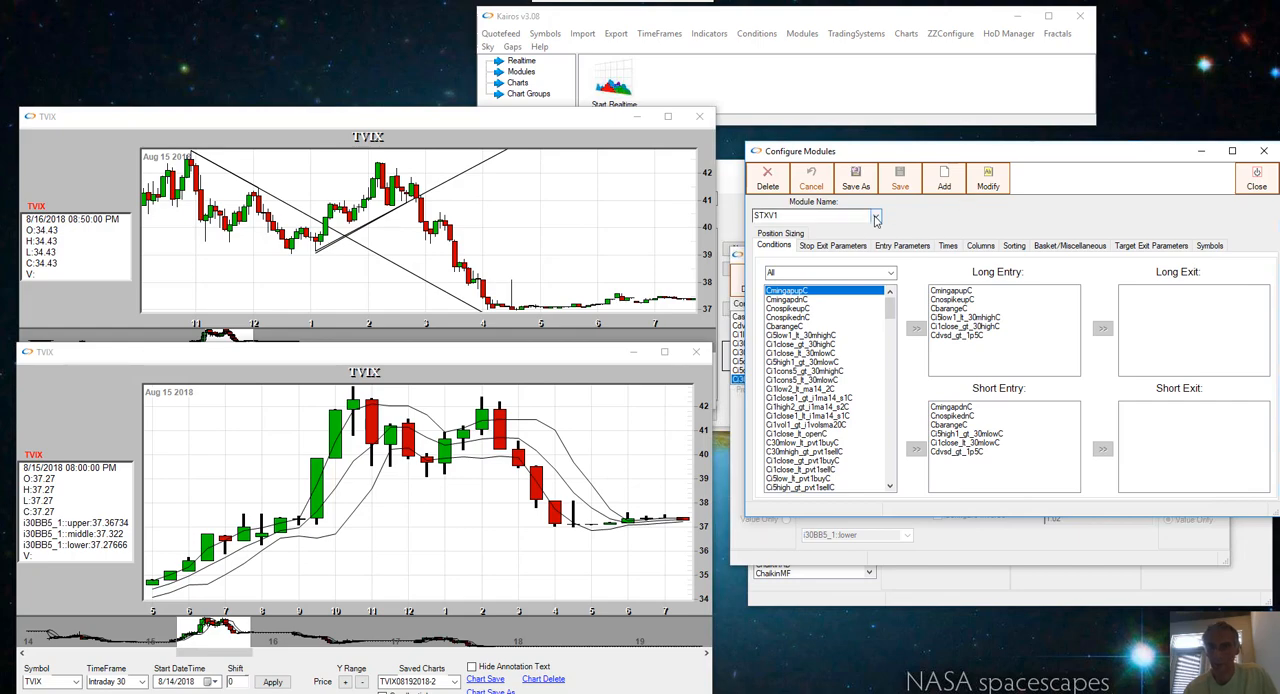
# Step: Select STXV12 and add Ci30bb5upperdivlower_gt_1p02C to the Long and Short Entry lists
pyautogui.click(875, 216)
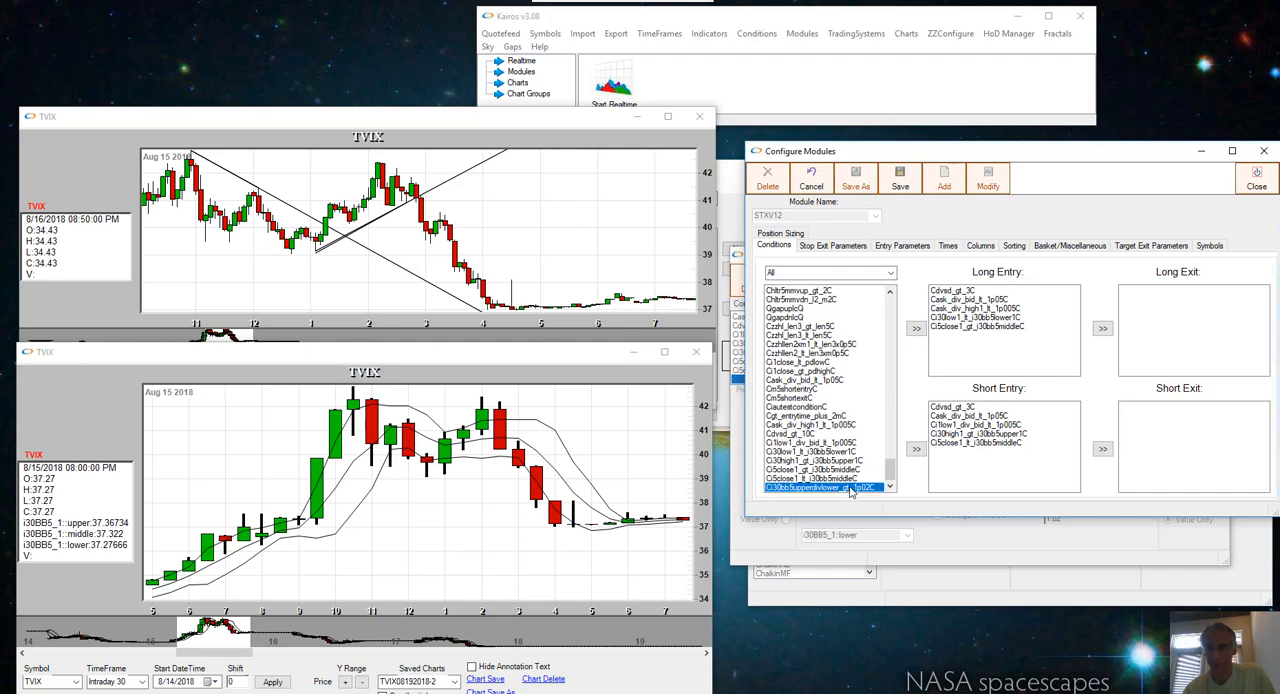
pyautogui.click(914, 448)
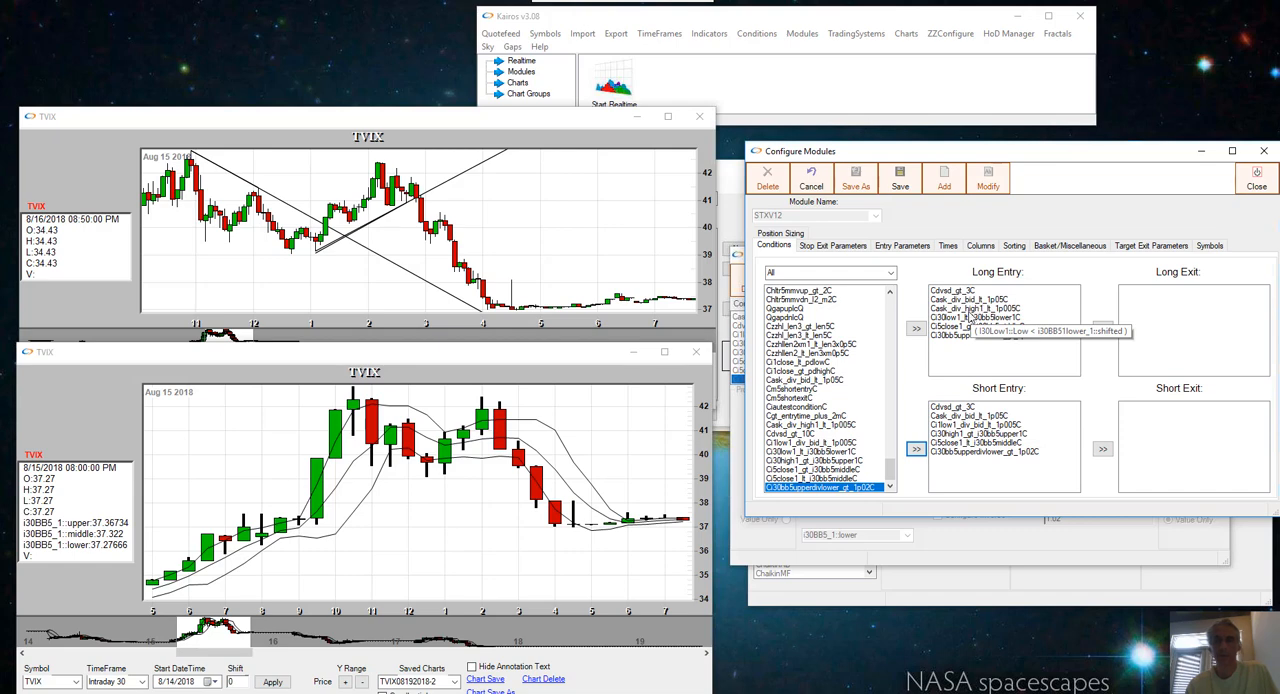
pyautogui.moveTo(970, 318)
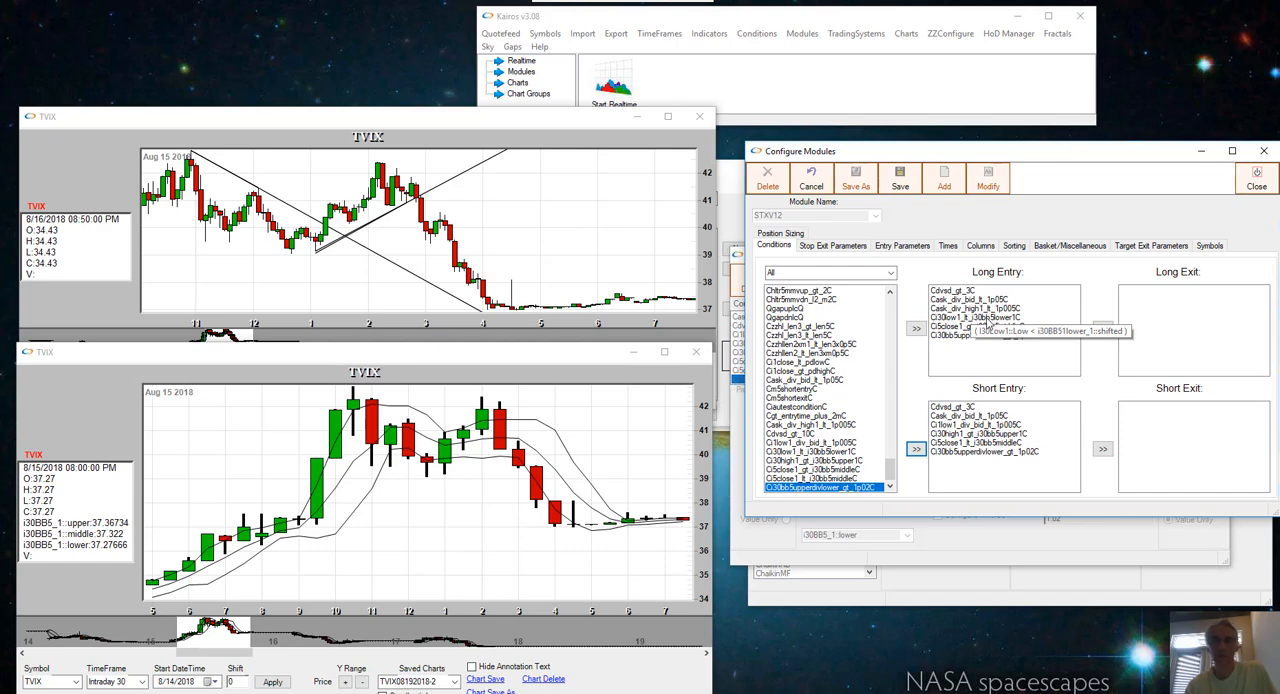